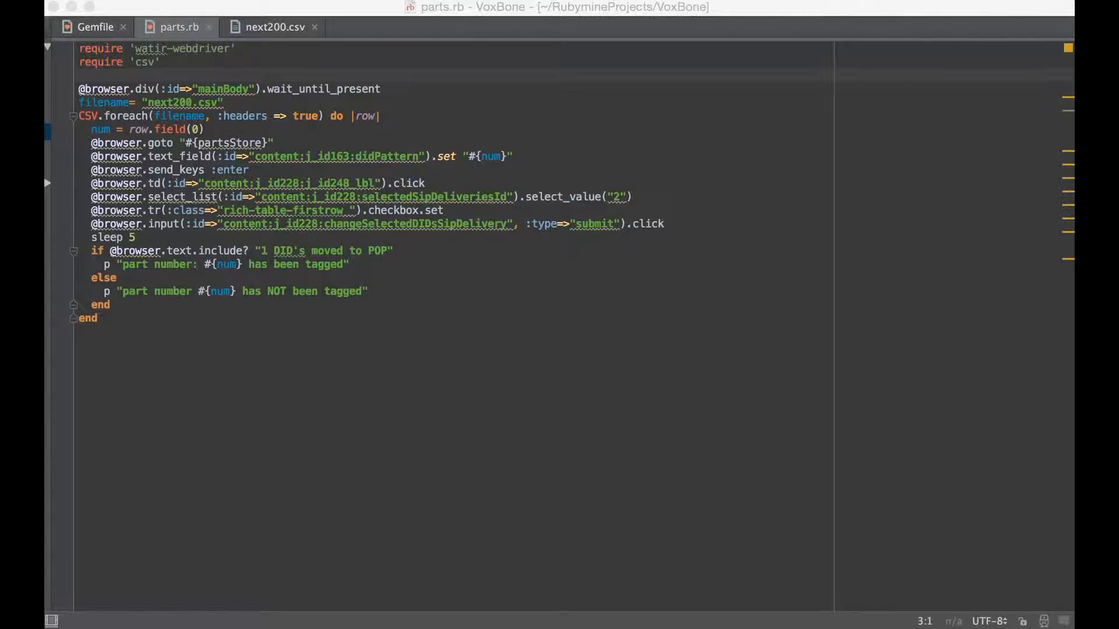
mouse_move(608, 416)
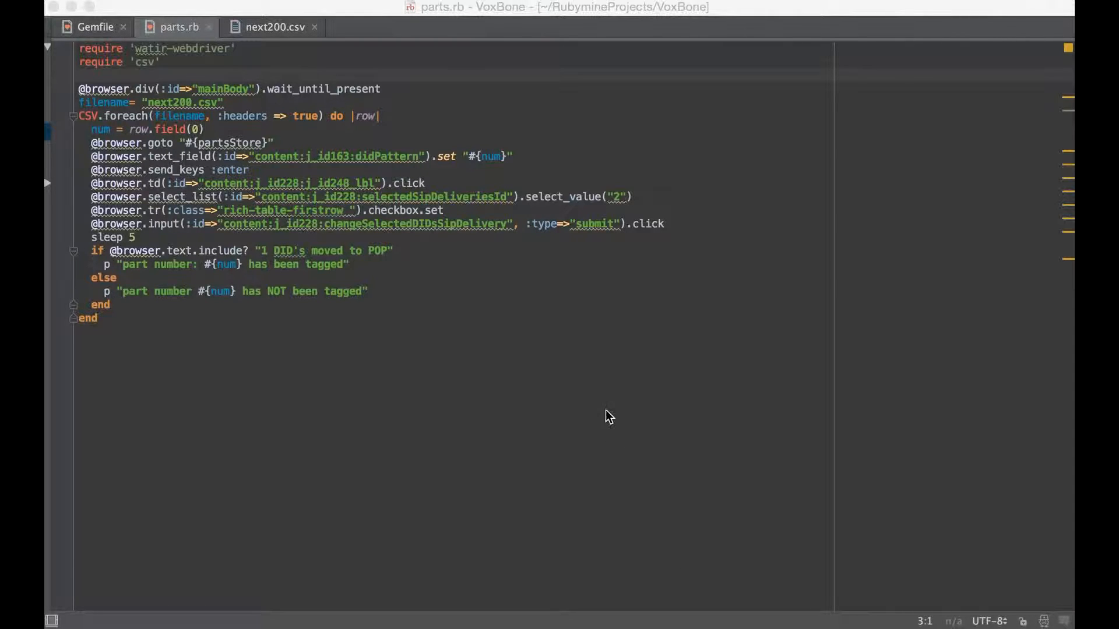
Switch to the next200.csv tab listing the part numbers.
click(273, 27)
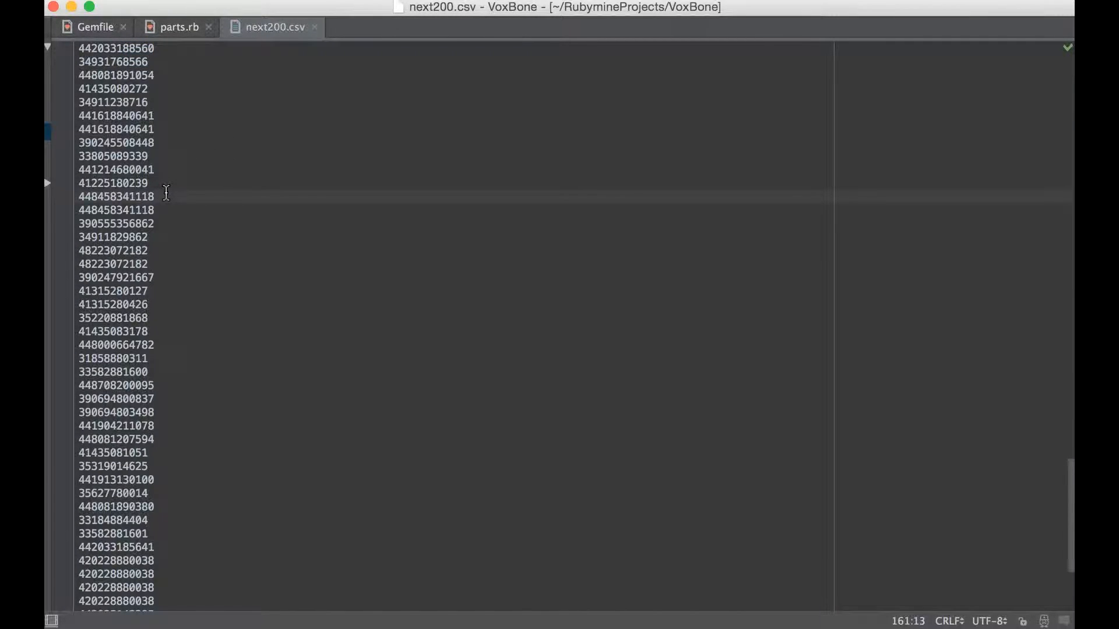
mouse_move(113, 269)
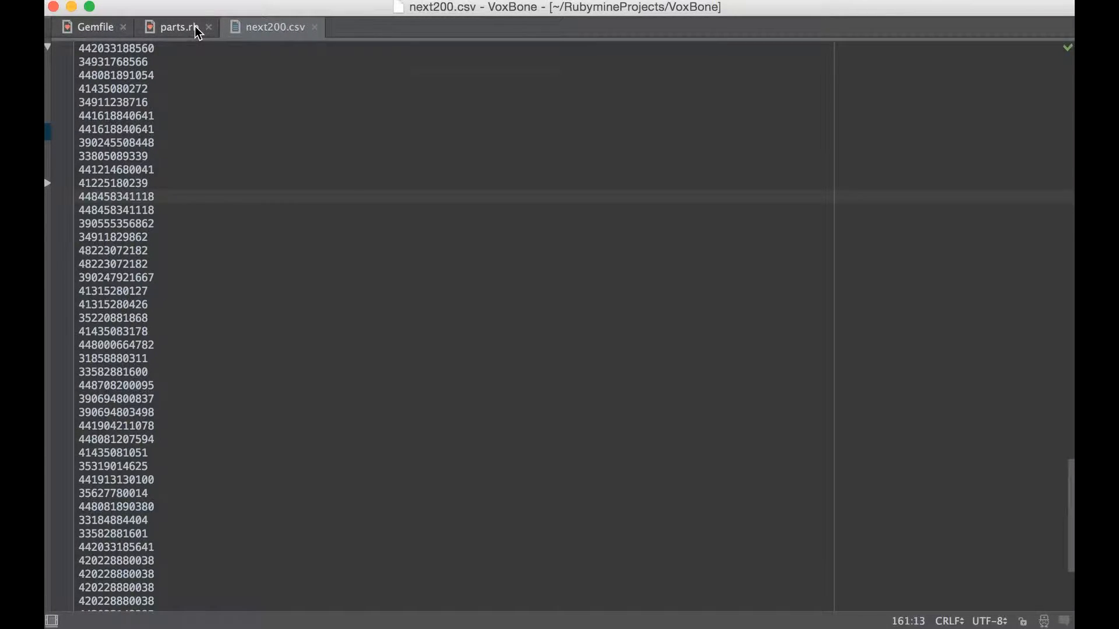
Switch back to the parts.rb Watir script tab.
click(181, 27)
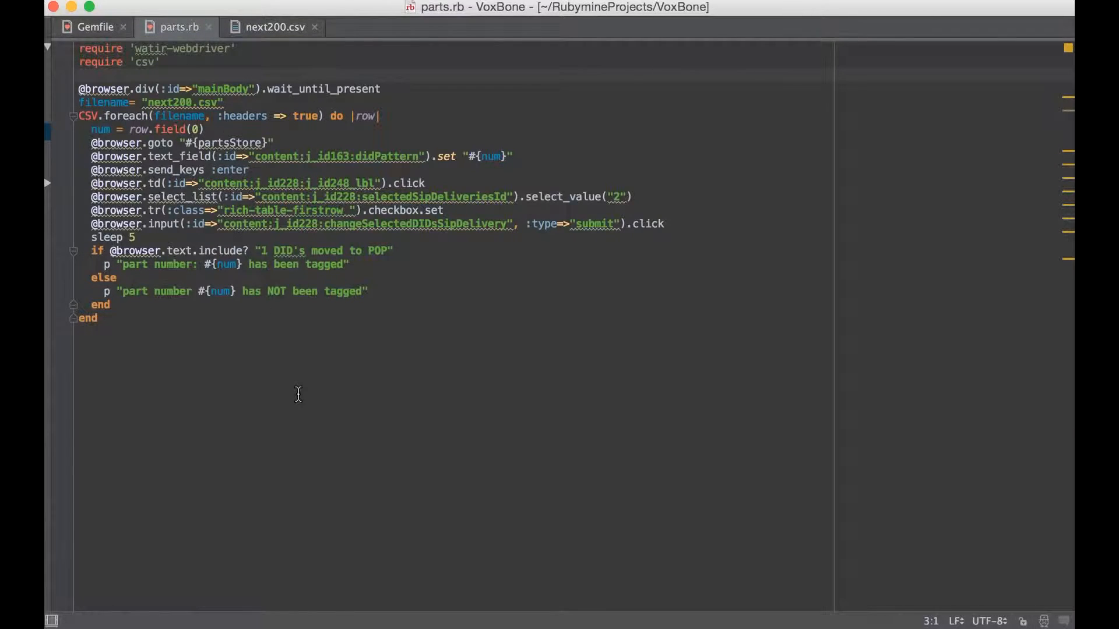
mouse_move(305, 380)
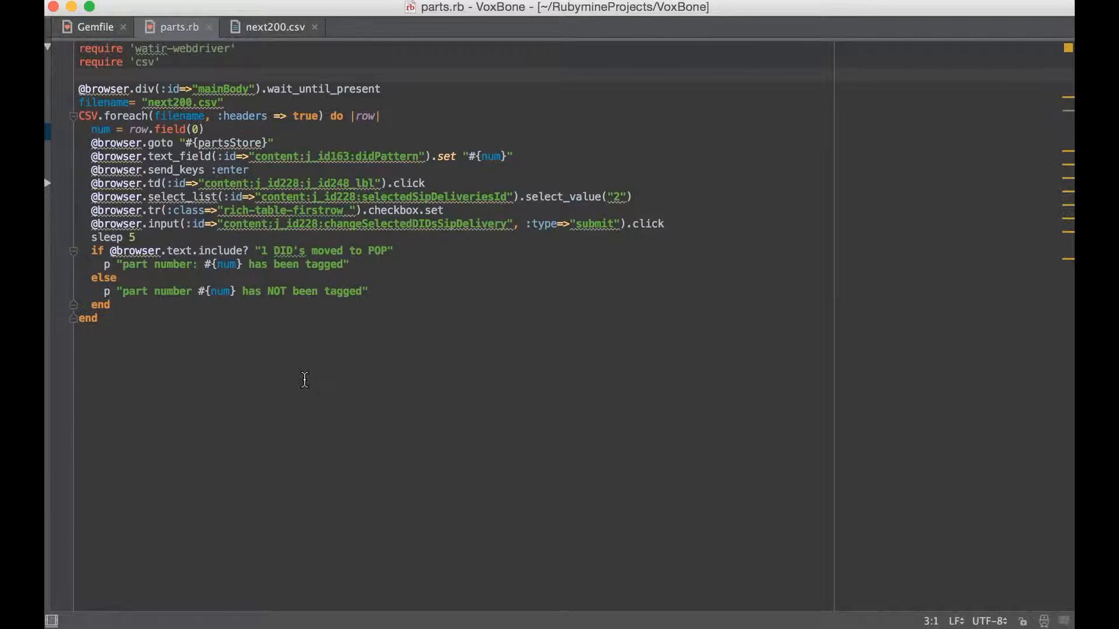
mouse_move(183, 197)
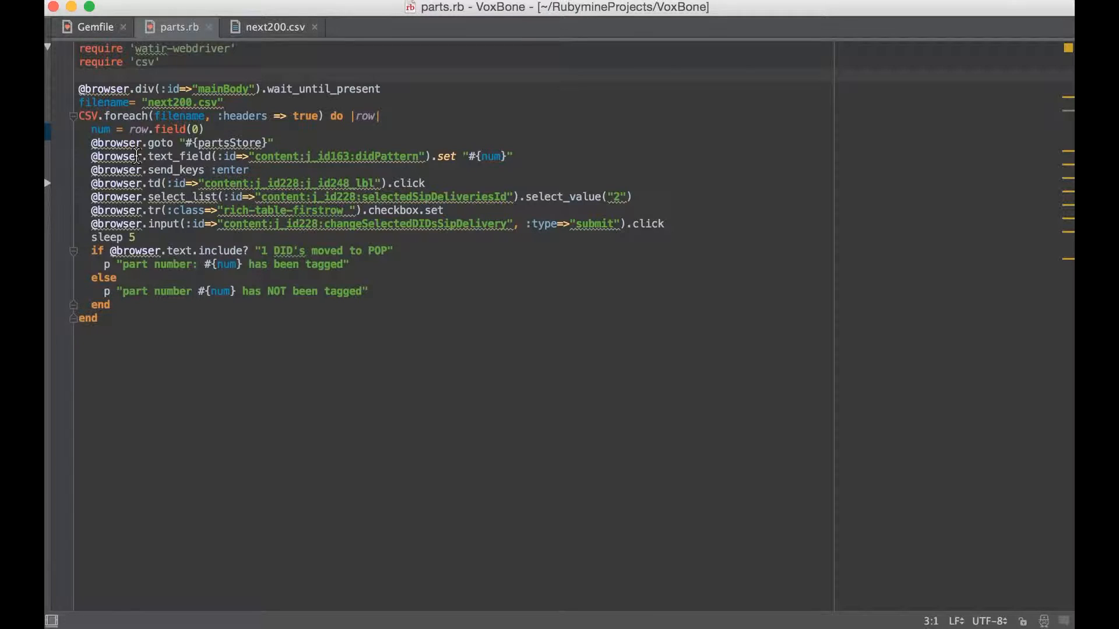
mouse_move(205, 103)
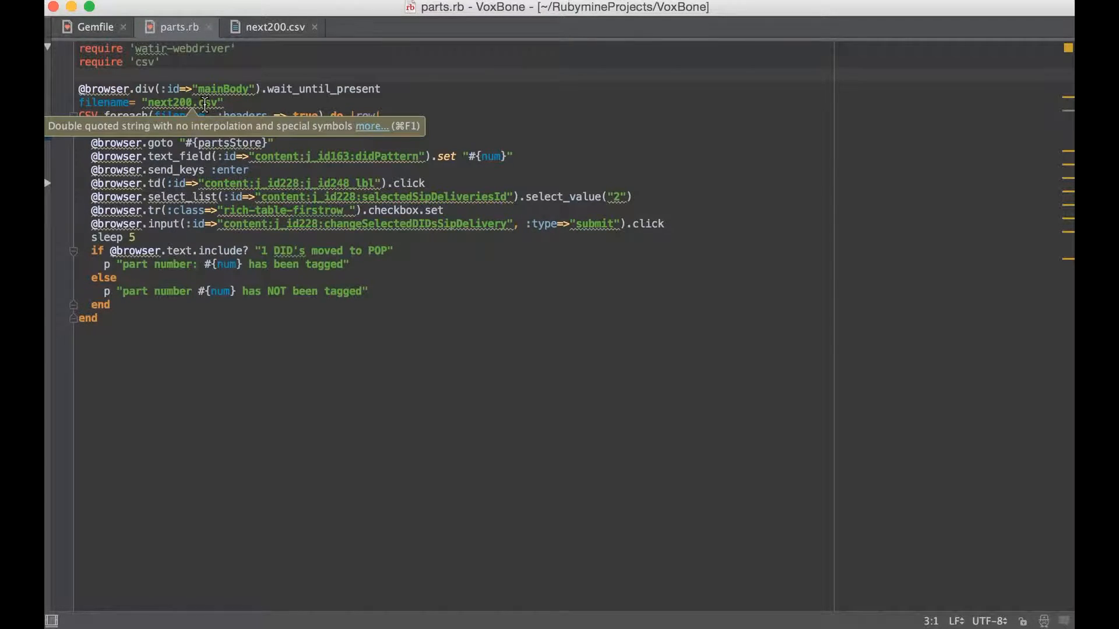
mouse_move(198, 223)
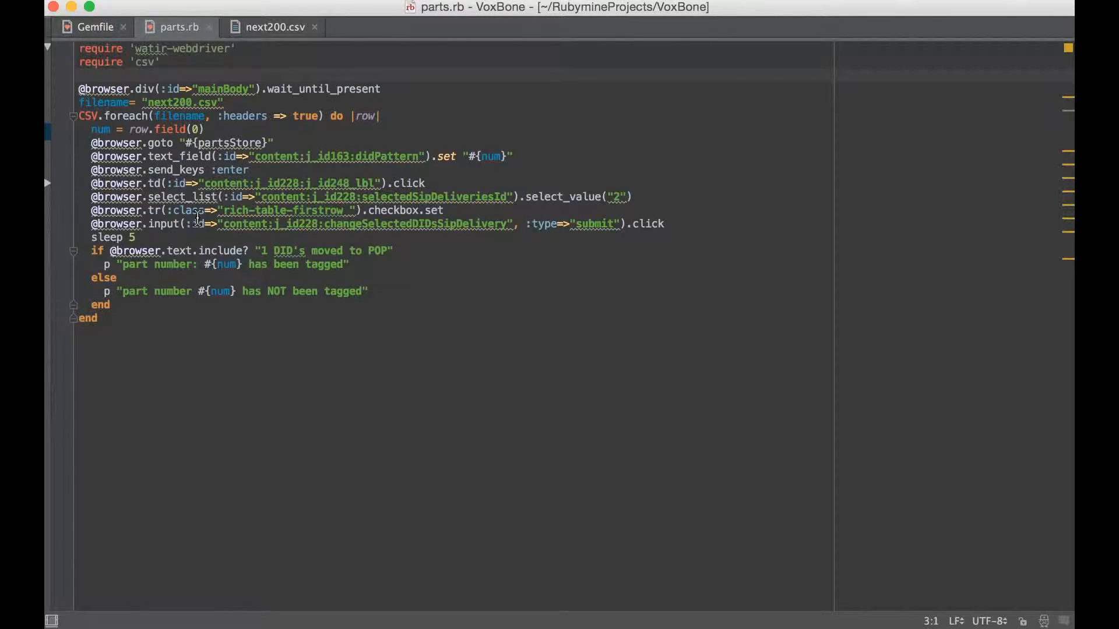
mouse_move(199, 88)
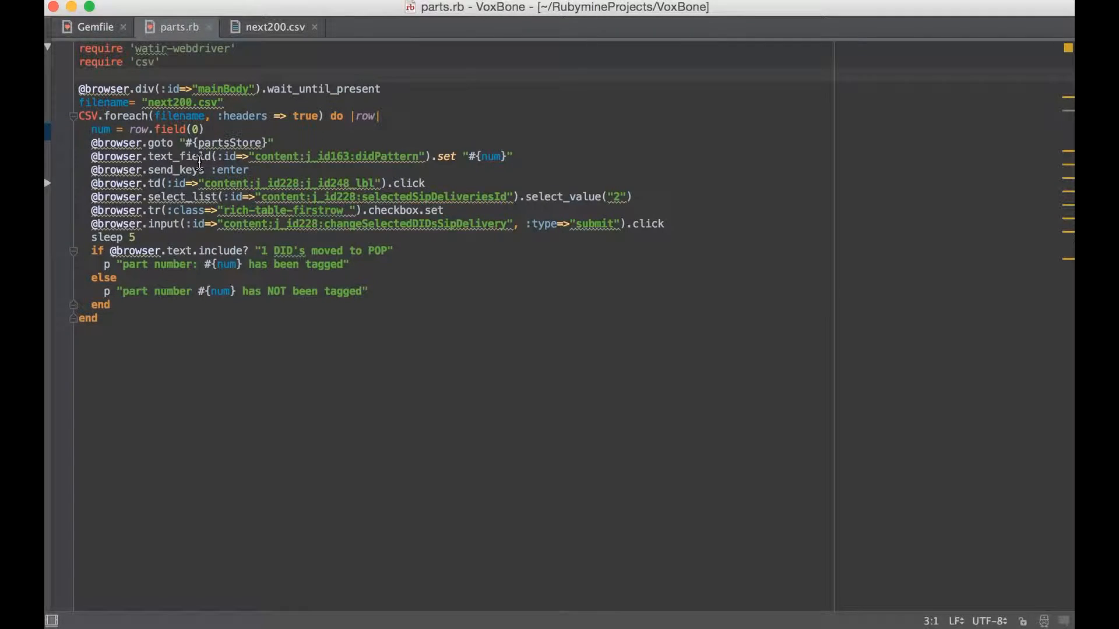
mouse_move(99, 89)
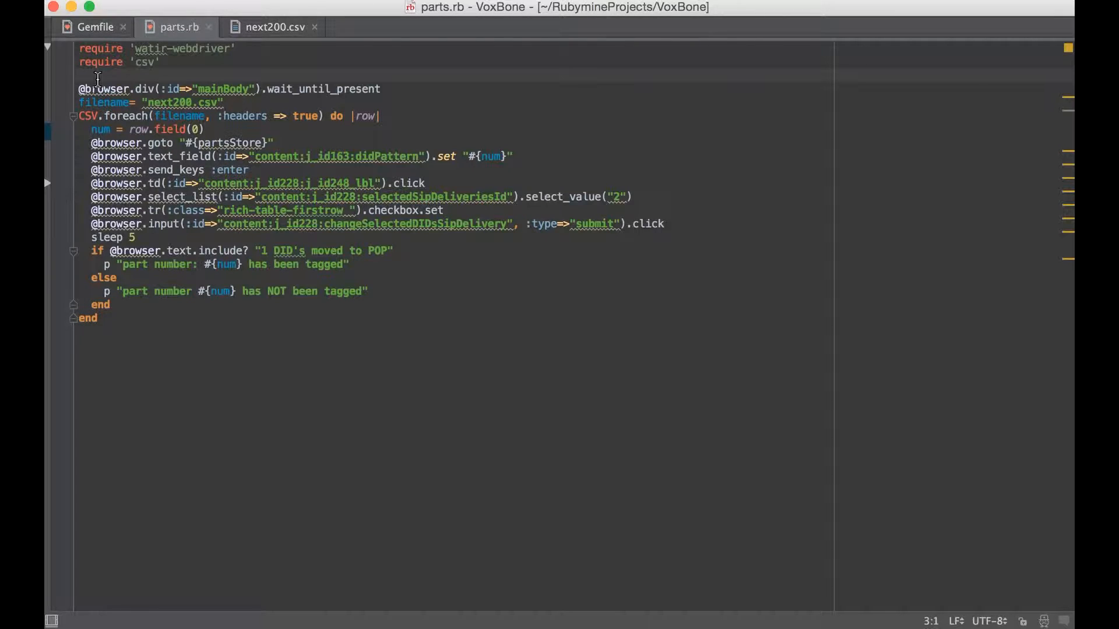
mouse_move(90, 89)
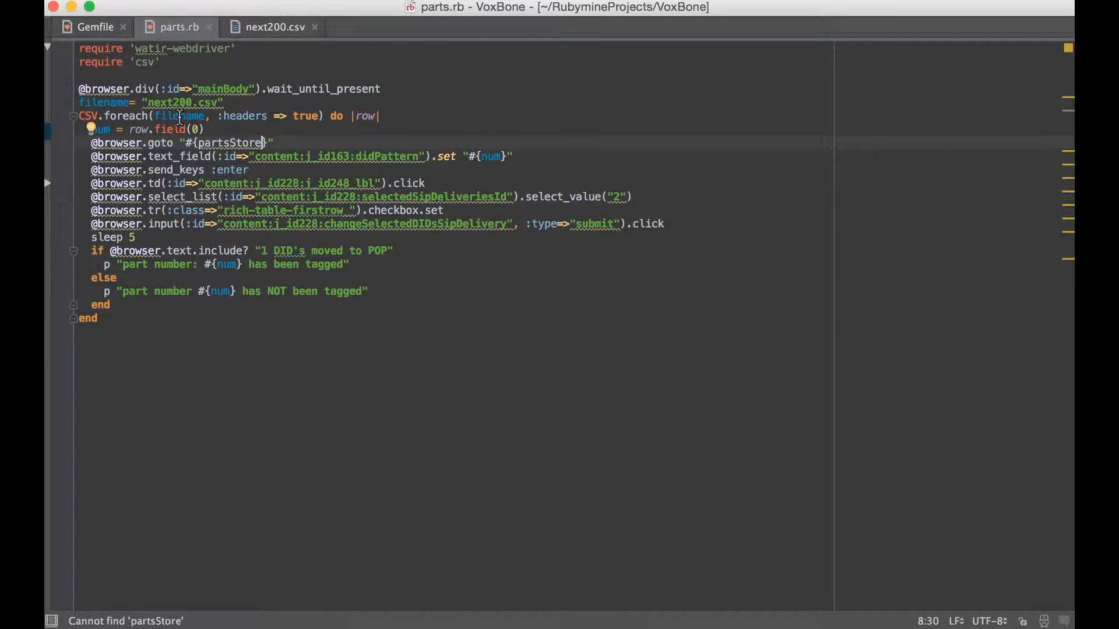
Scroll through the part numbers in next200.csv.
click(272, 27)
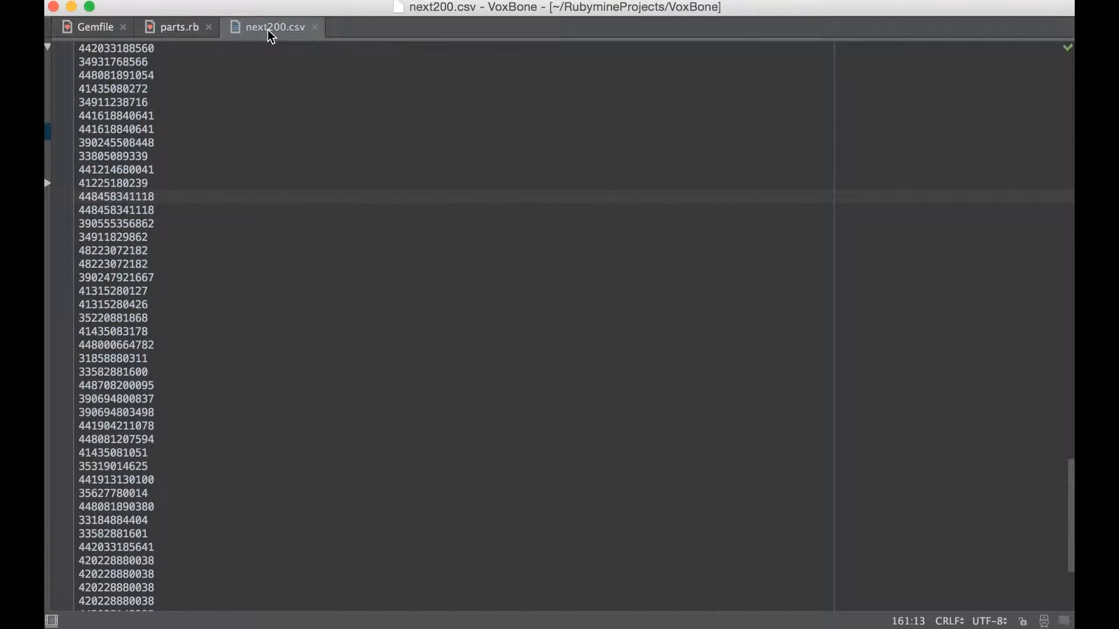
scroll(down, 3)
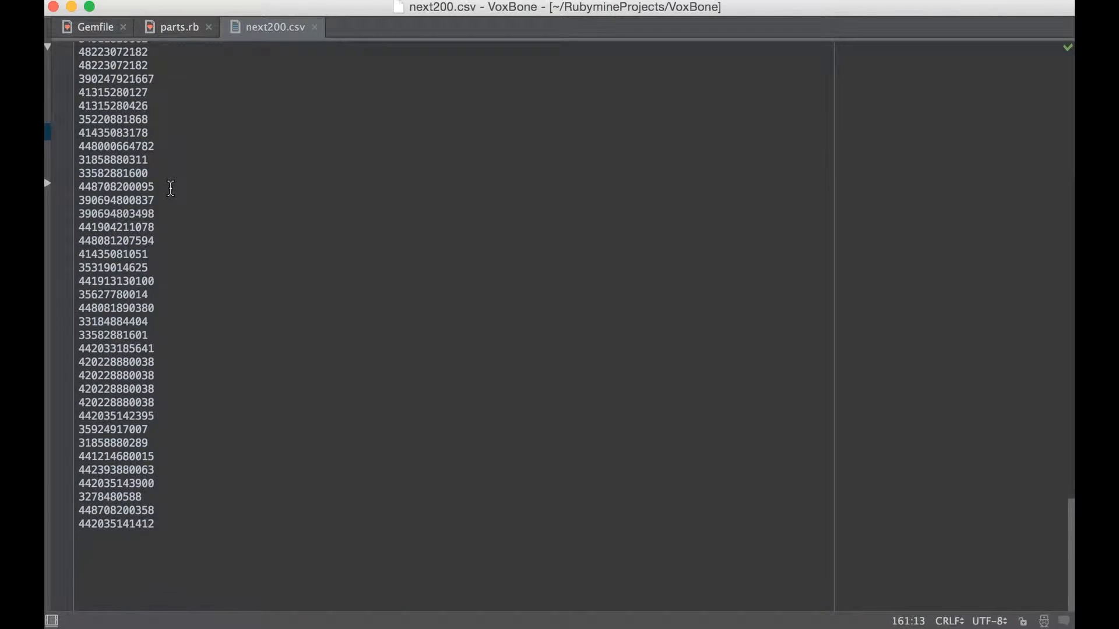
scroll(down, 3)
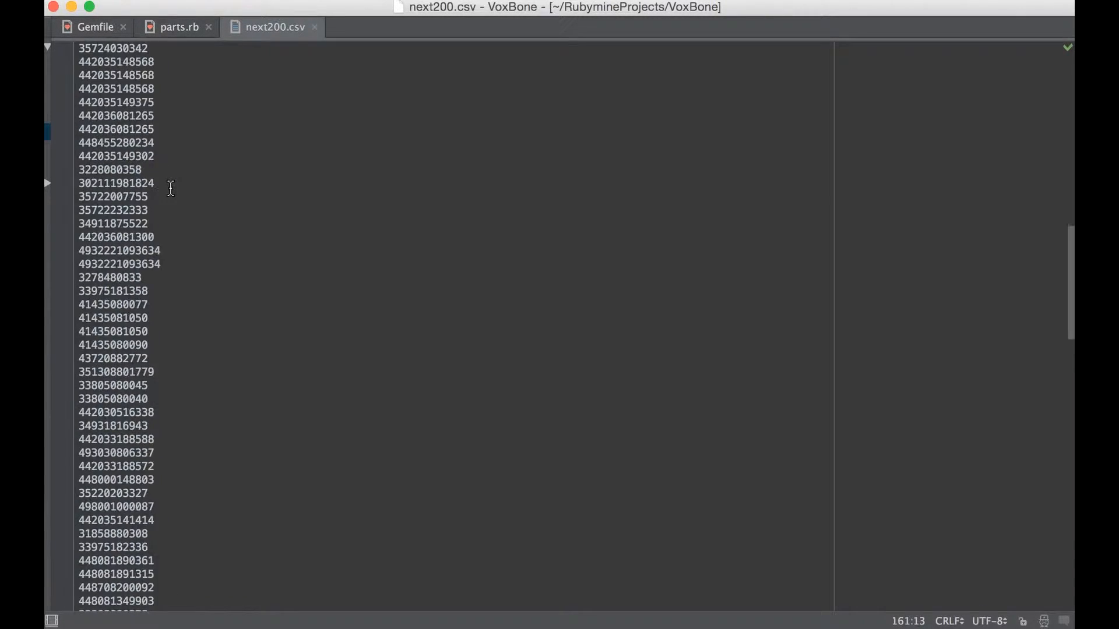
scroll(down, 3)
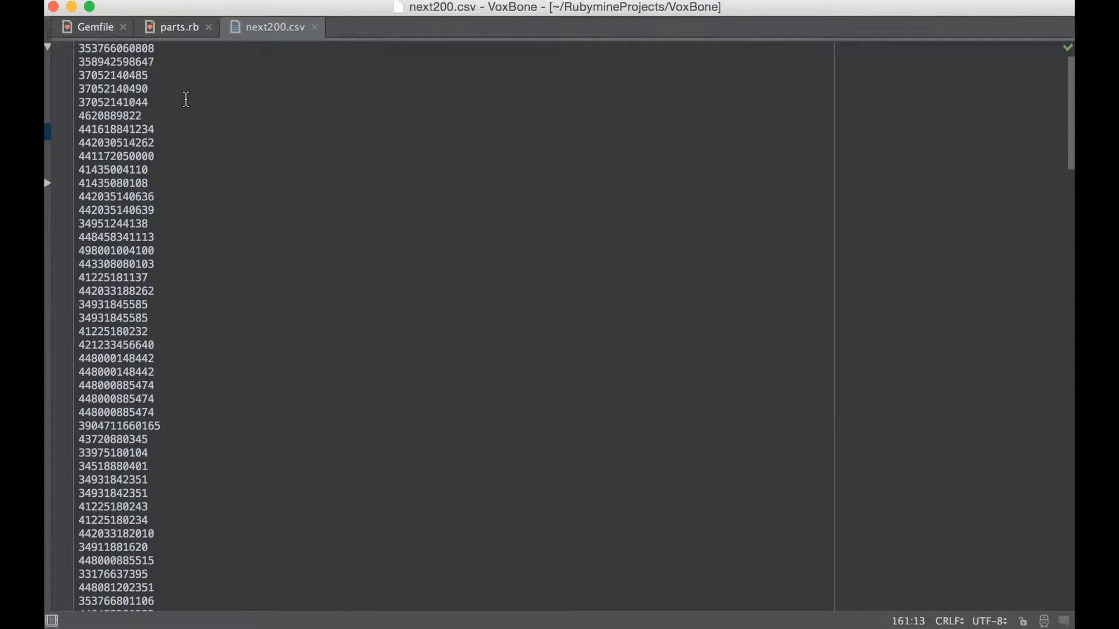
Inspect the row.field(0) call in parts.rb, then return to next200.csv.
click(181, 26)
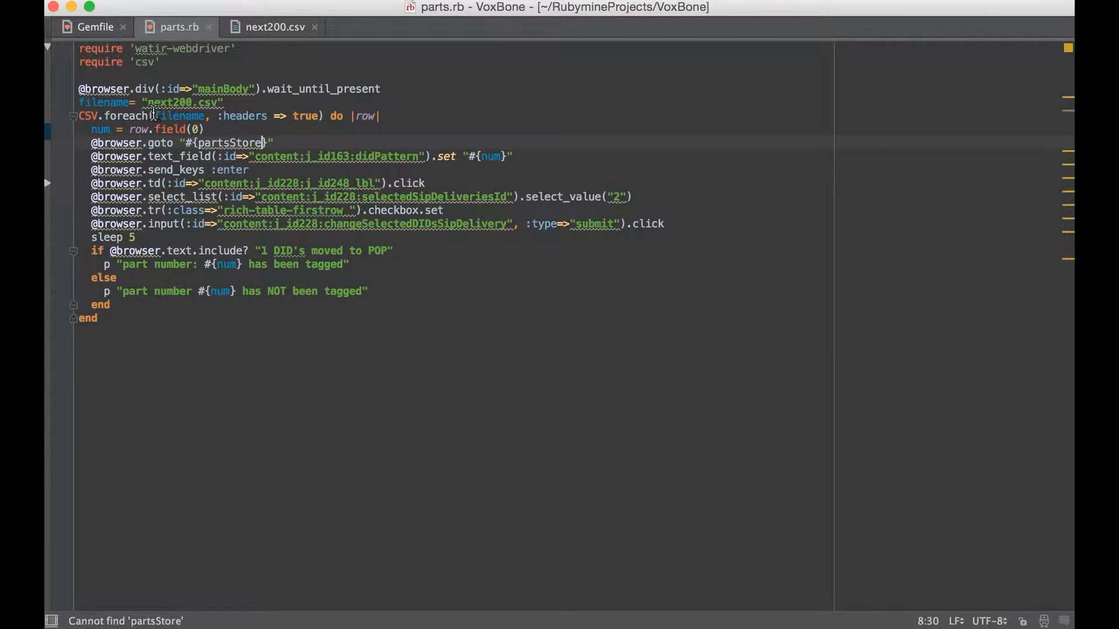
mouse_move(187, 110)
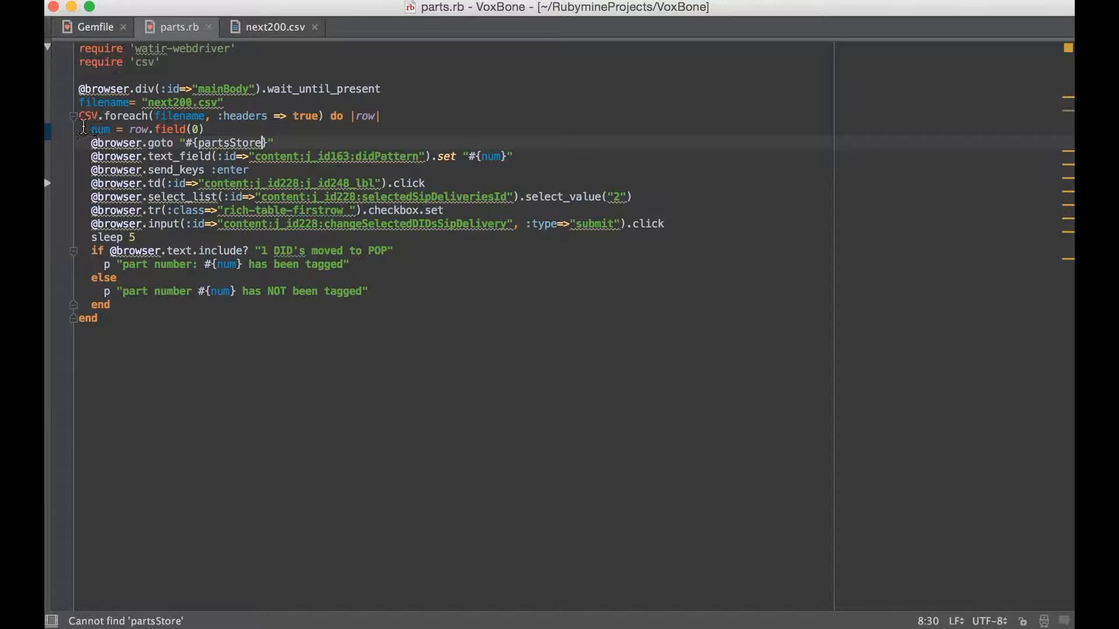
mouse_move(69, 162)
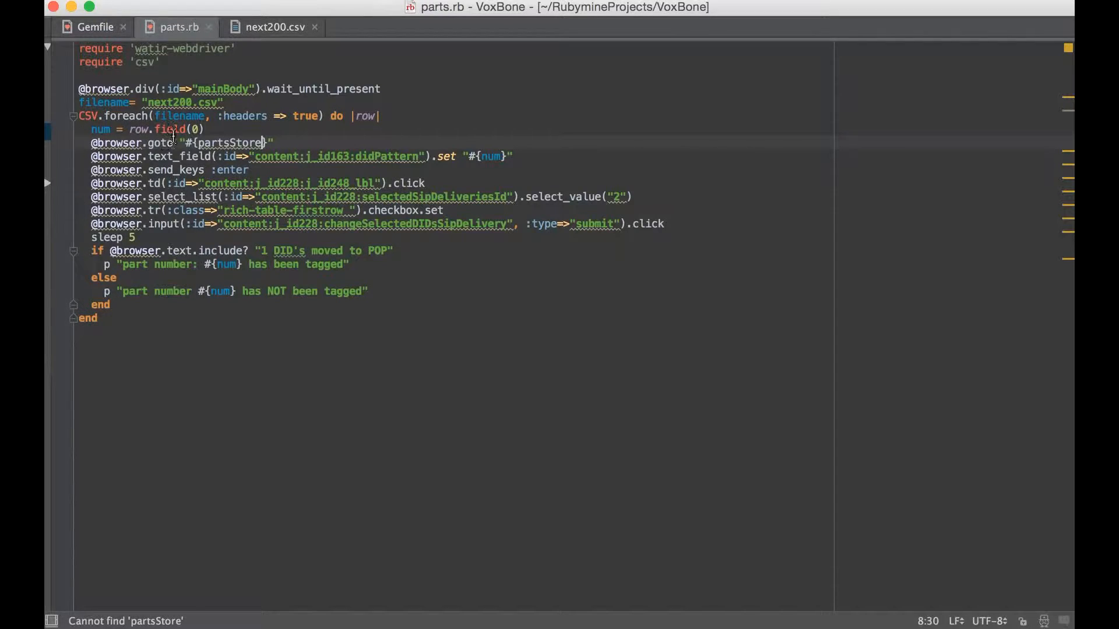
mouse_move(211, 146)
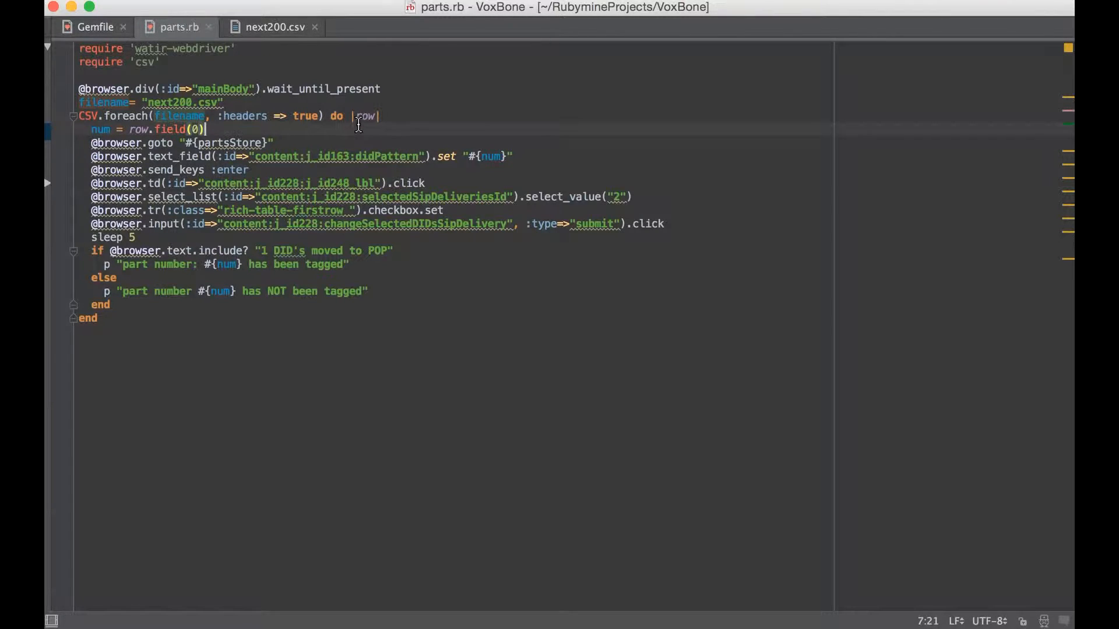
mouse_move(102, 130)
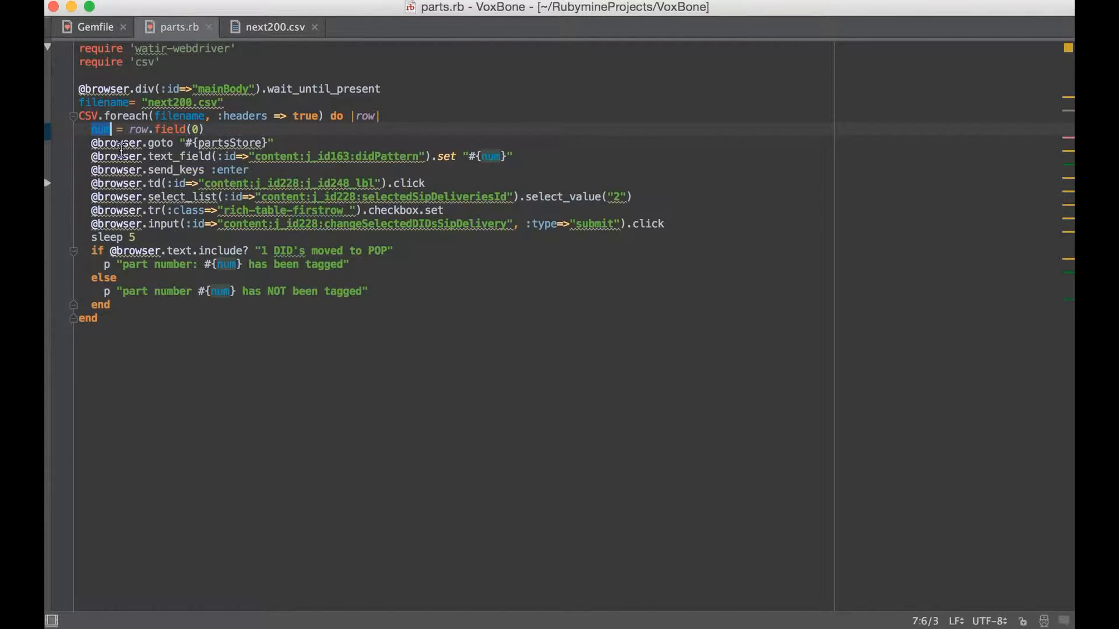
mouse_move(132, 146)
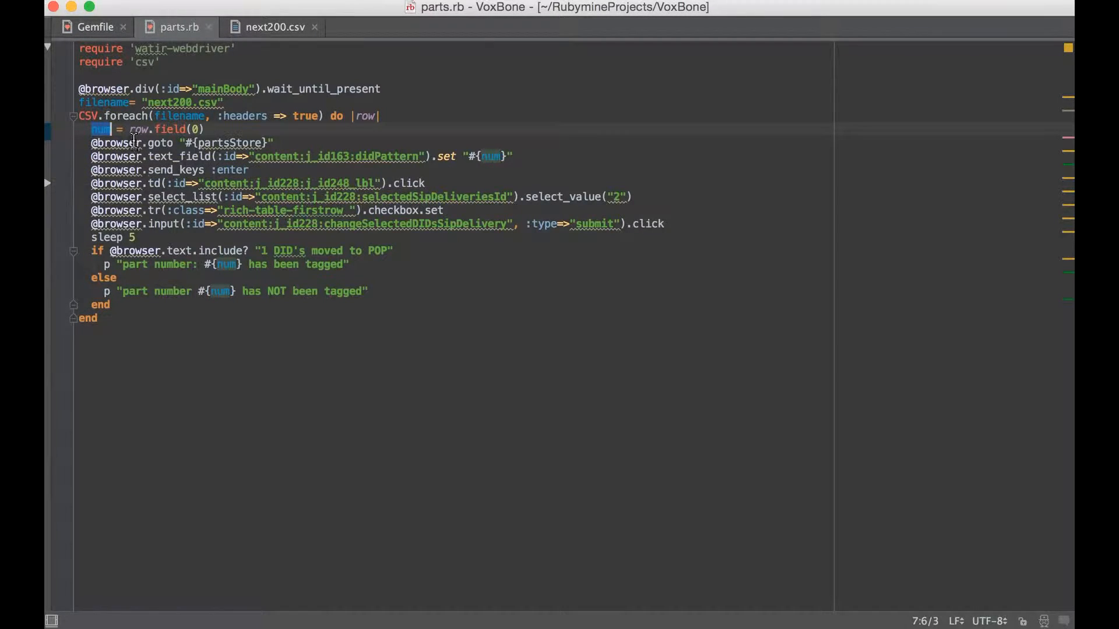
click(140, 128)
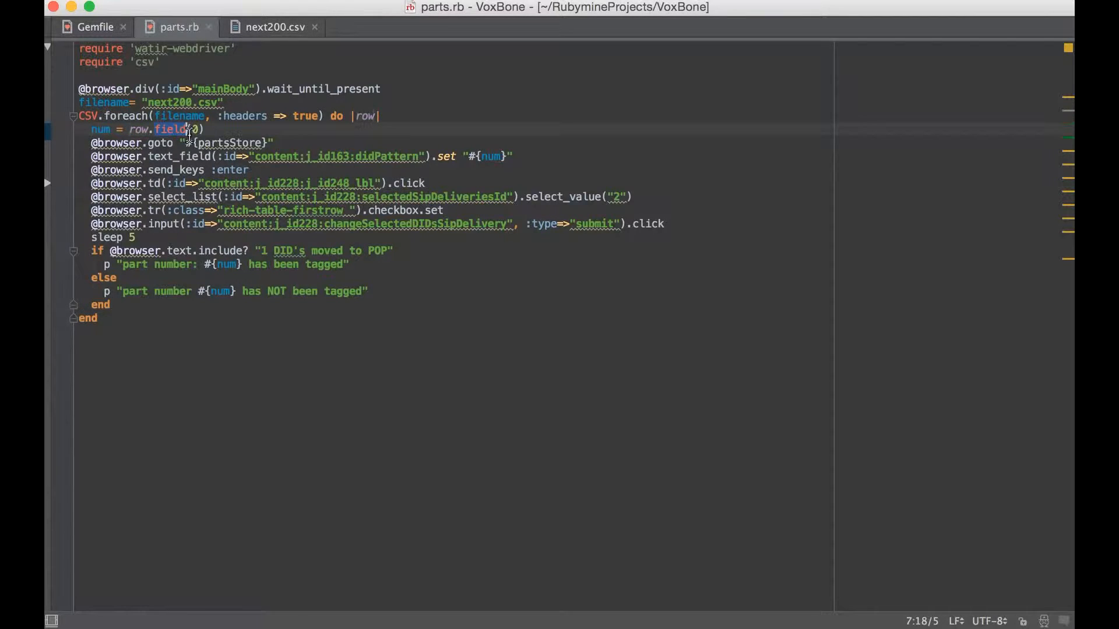
click(277, 27)
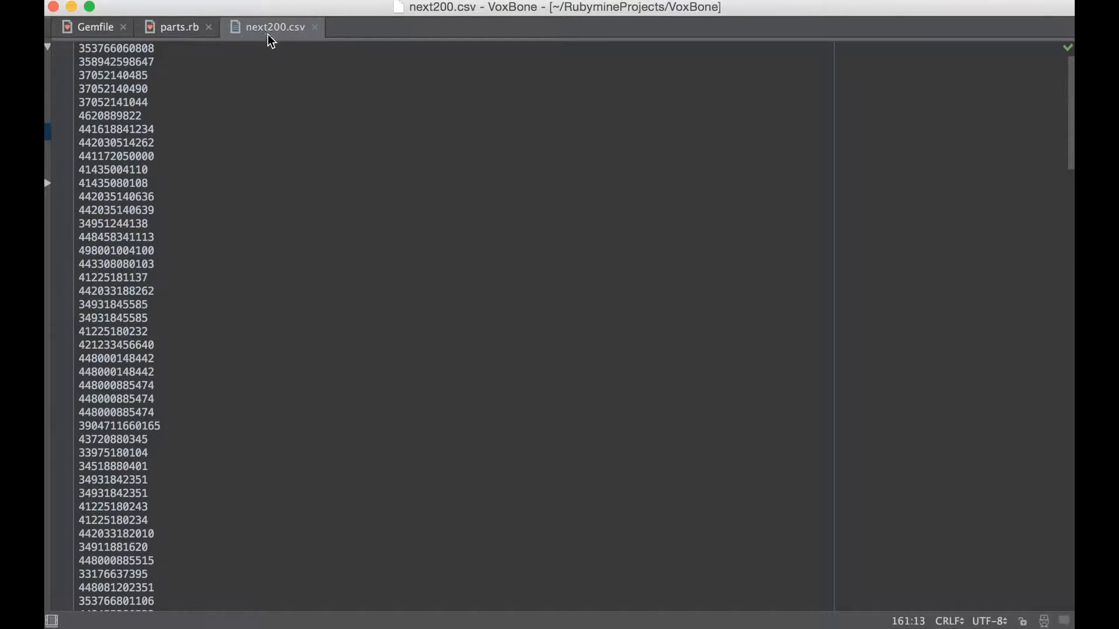
double_click(117, 48)
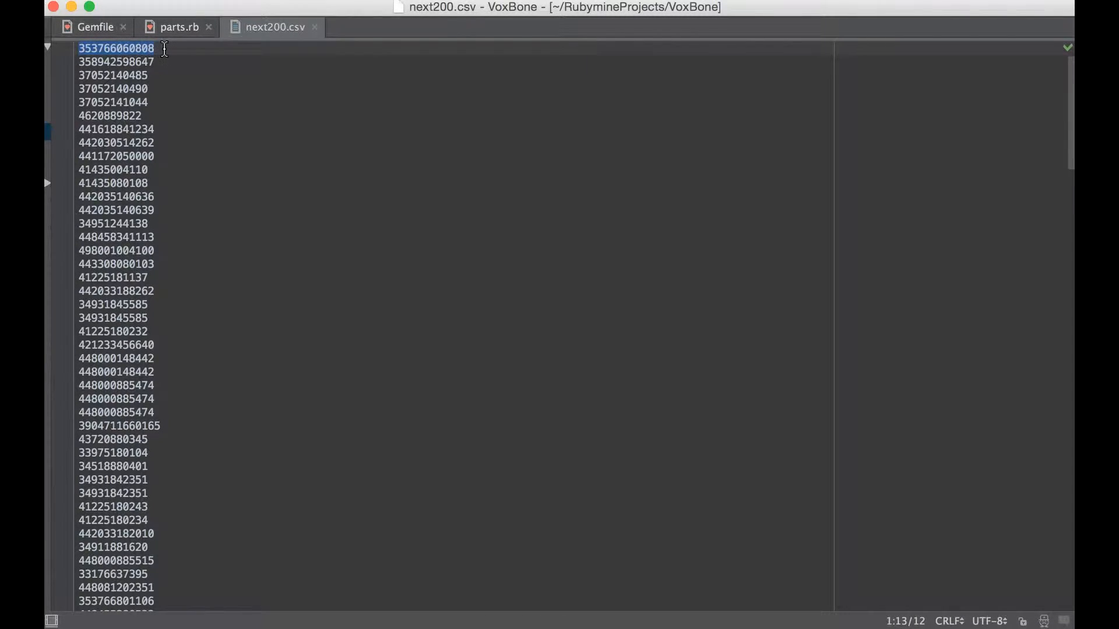
text(,)
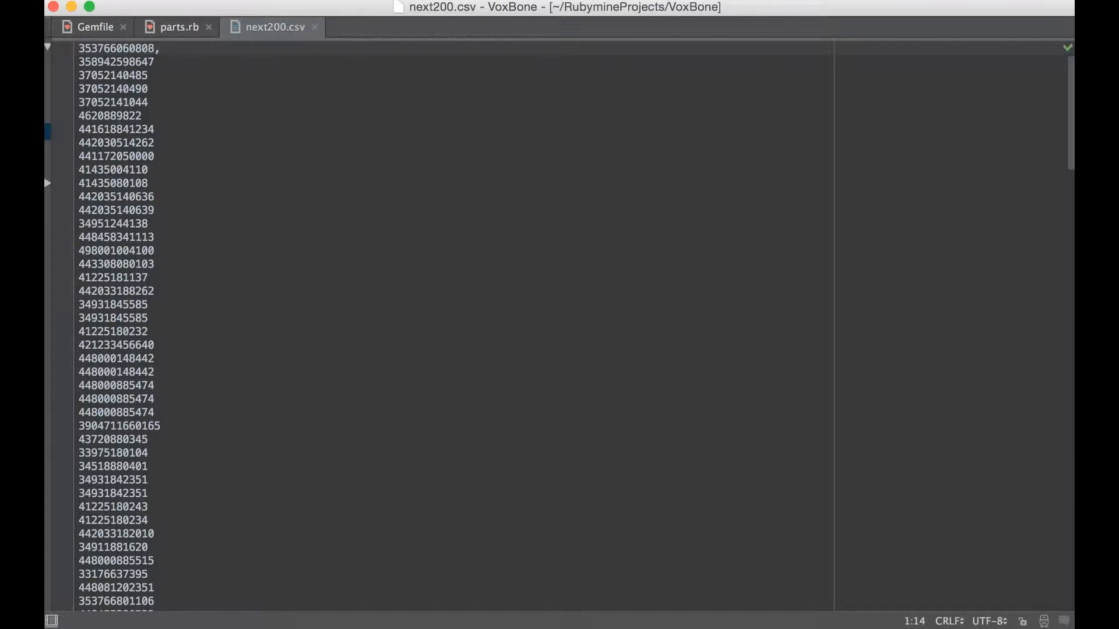
text(machine,)
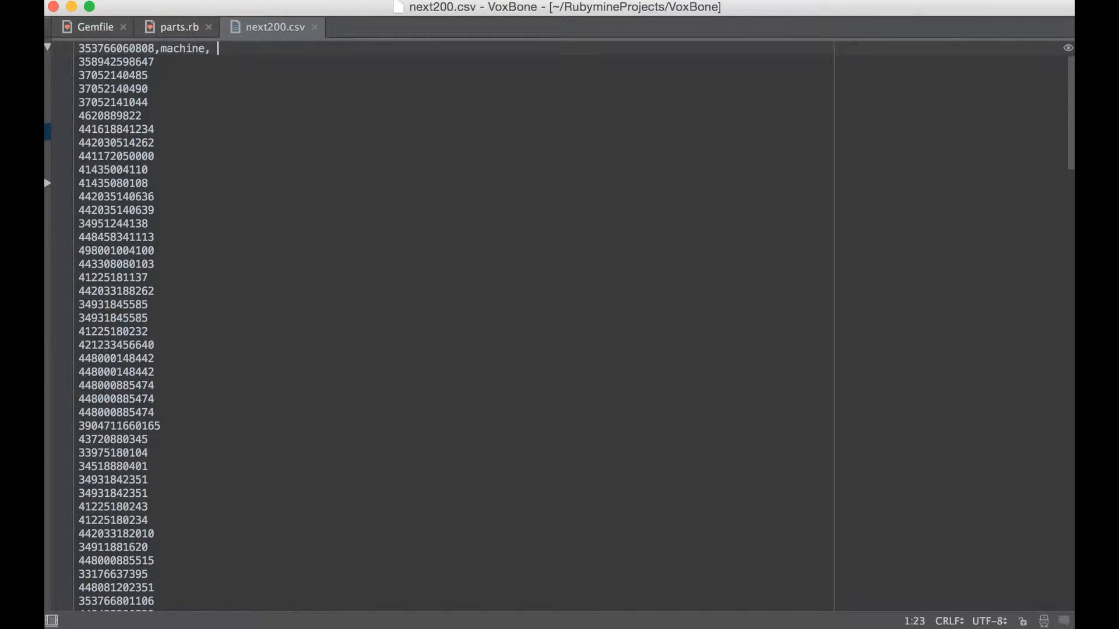
text(car)
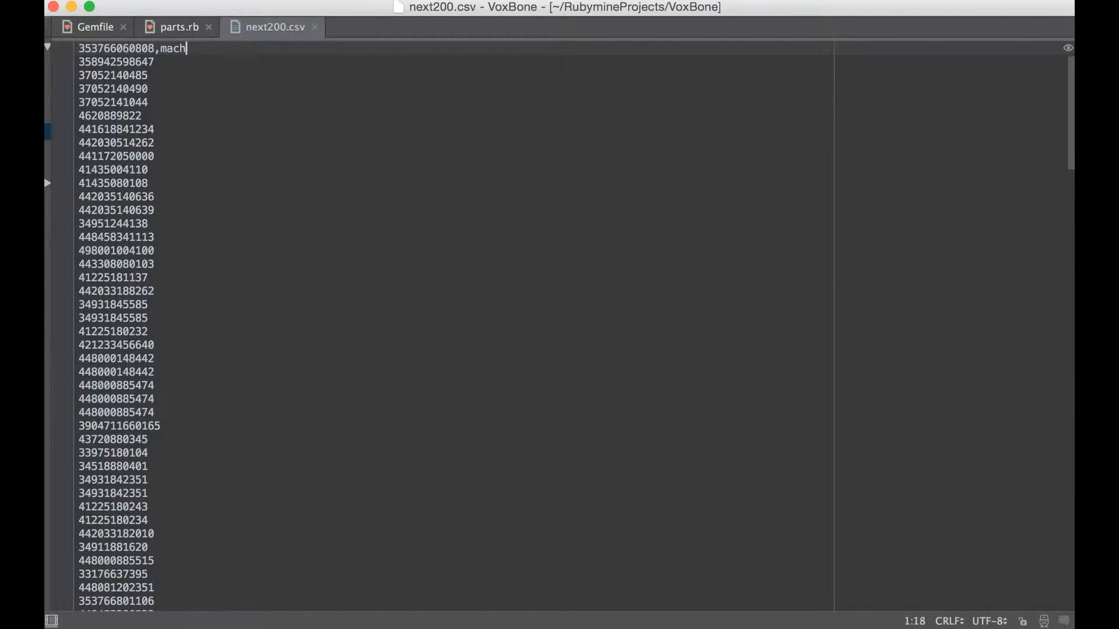
key(cmd+z)
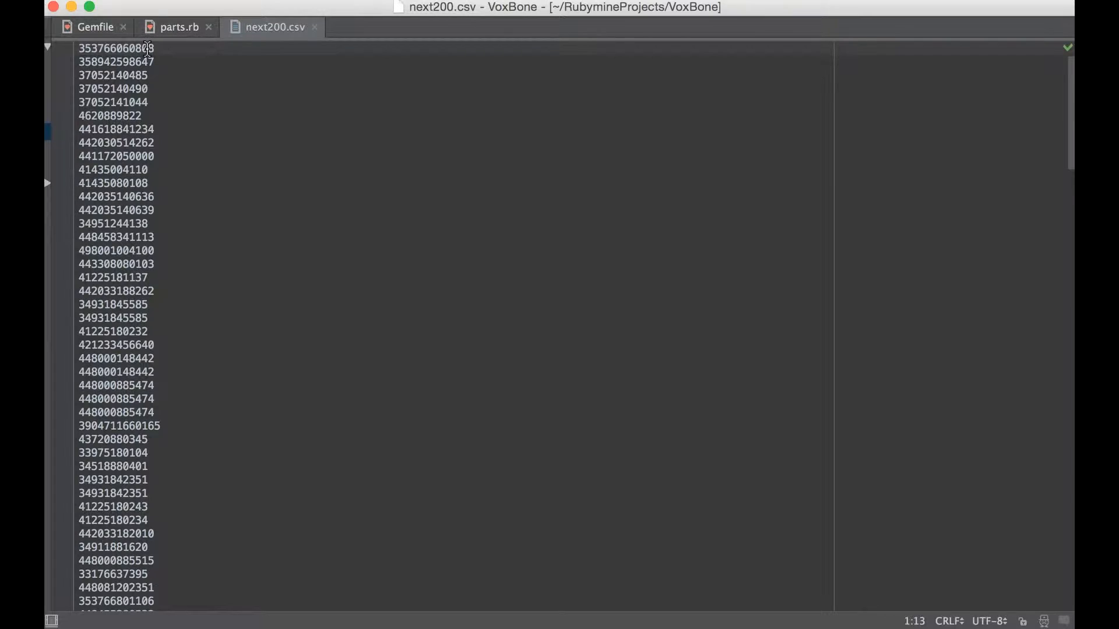
Return to parts.rb and select the num variable in the text_field set call.
click(174, 27)
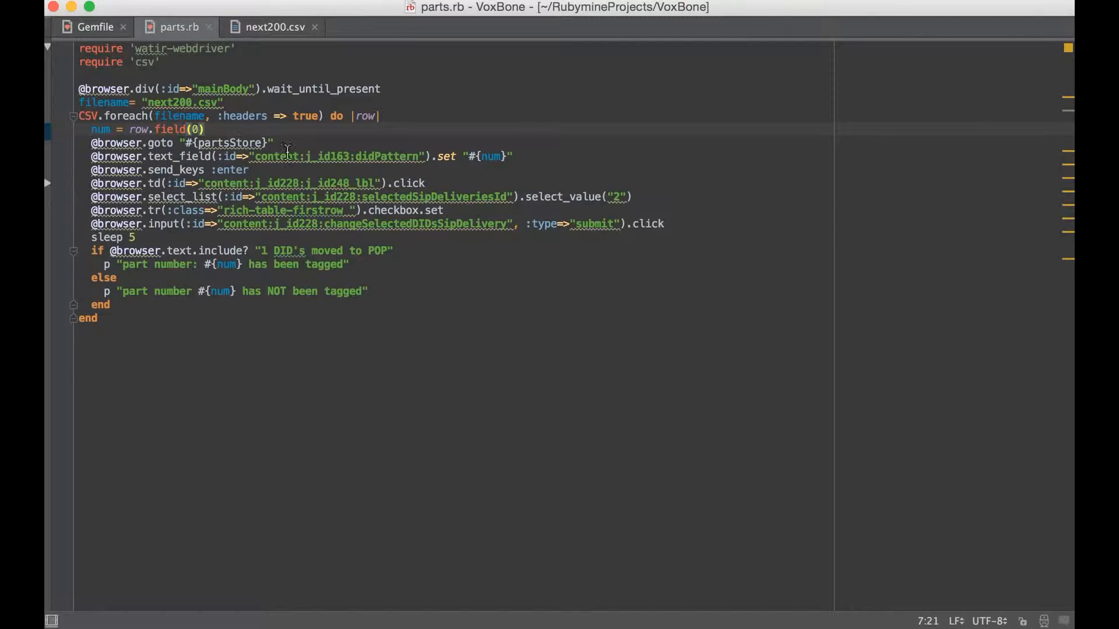
click(488, 156)
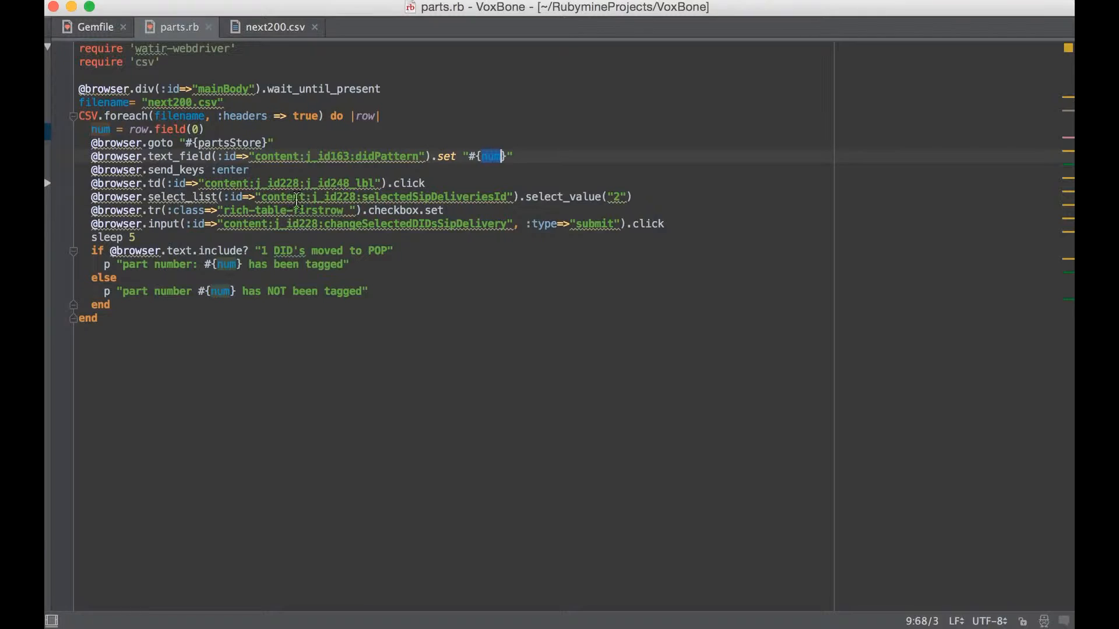
mouse_move(323, 229)
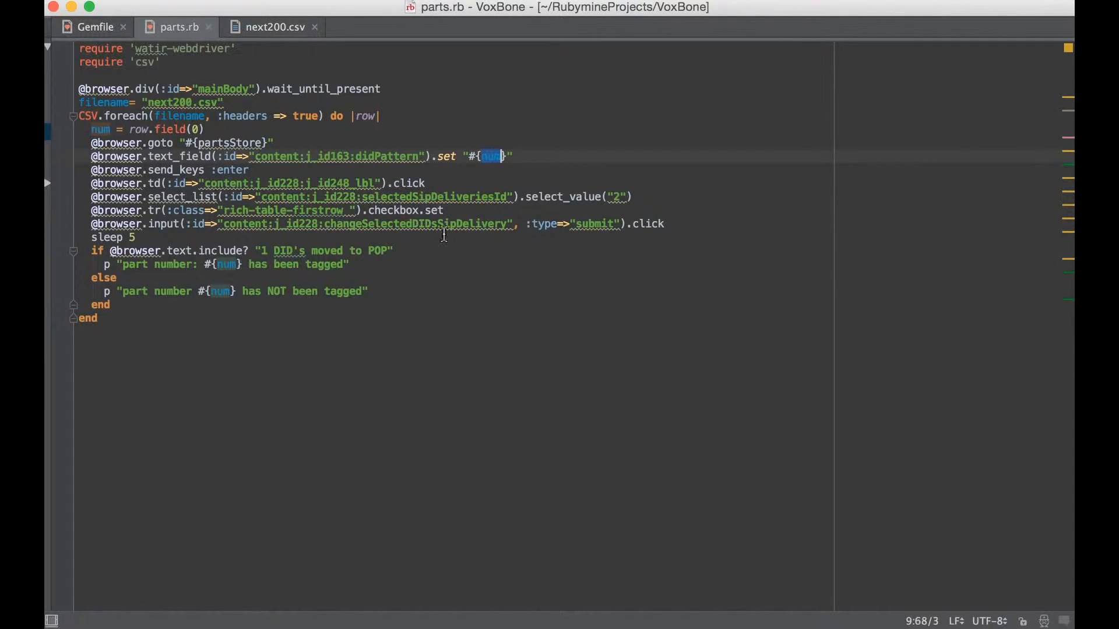
mouse_move(543, 277)
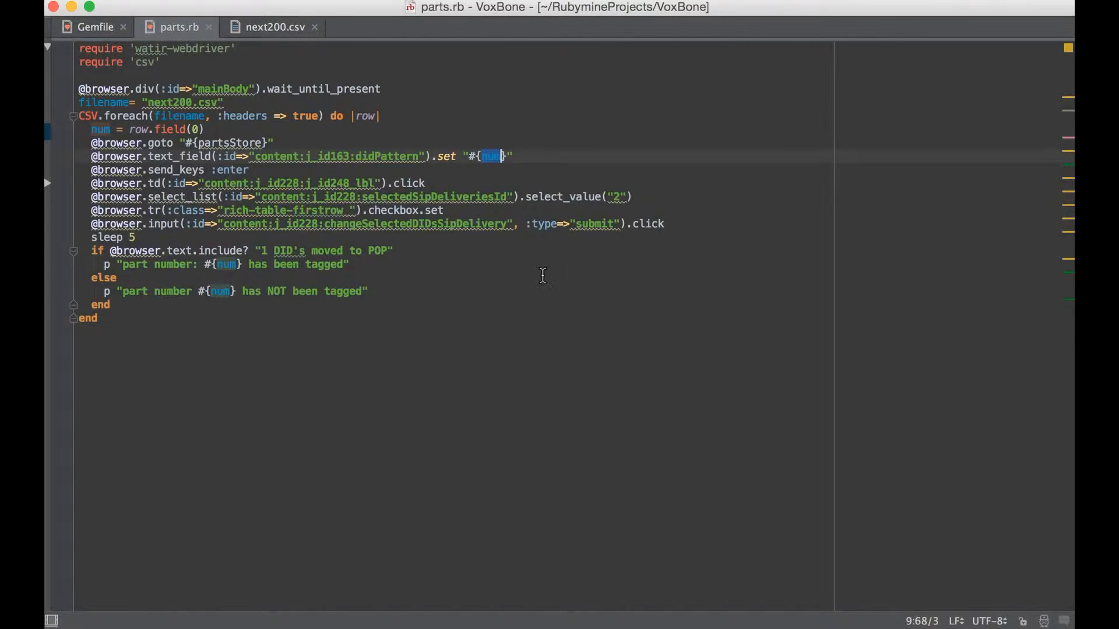
mouse_move(121, 264)
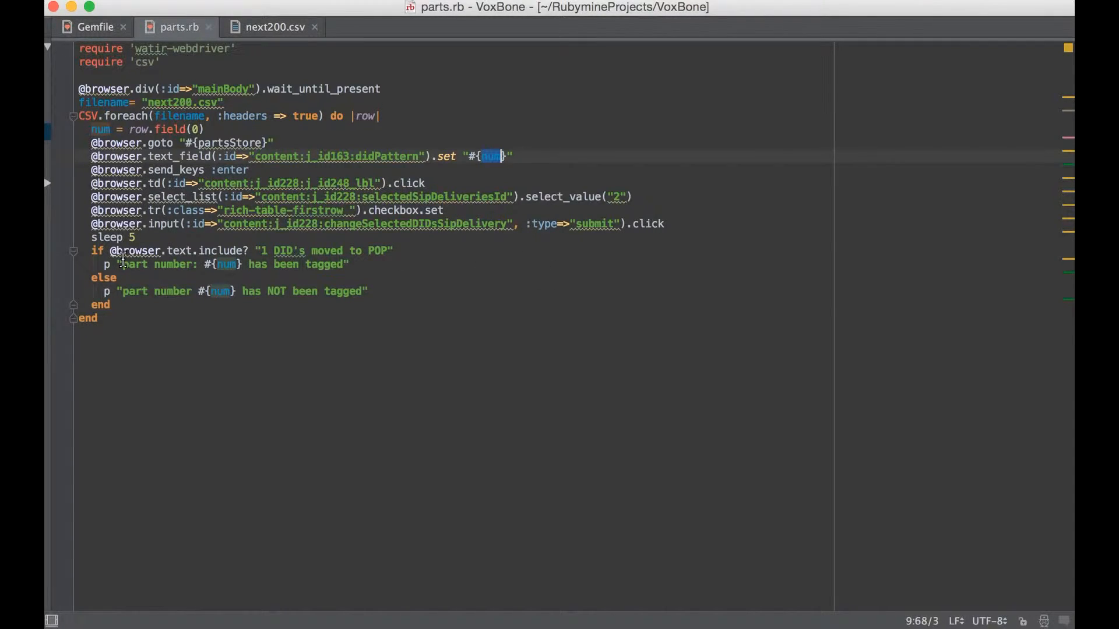
mouse_move(255, 251)
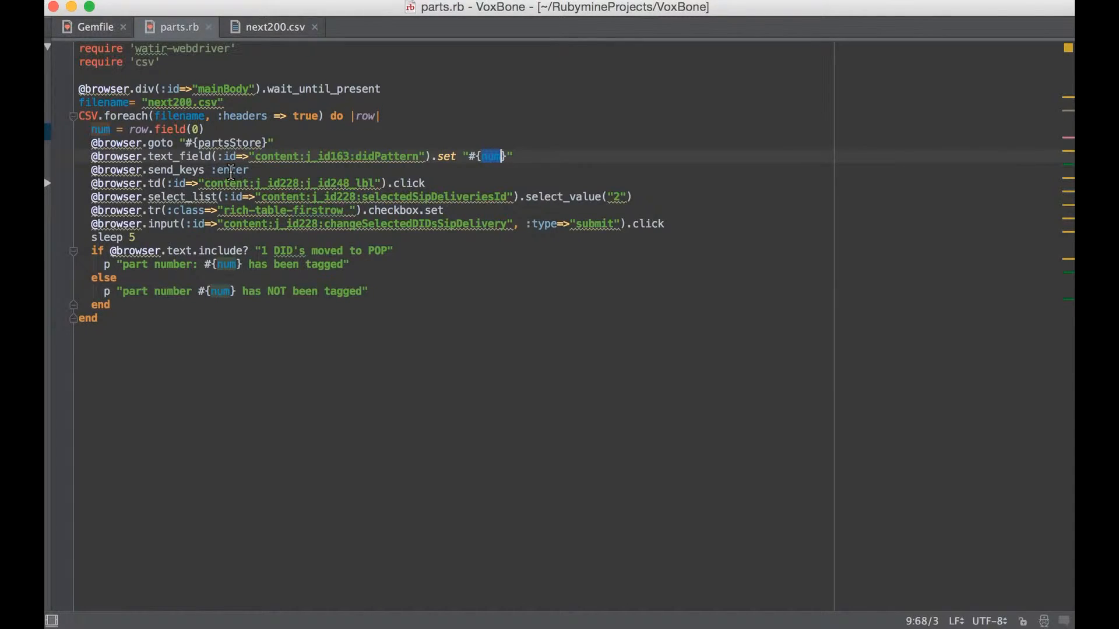
mouse_move(216, 169)
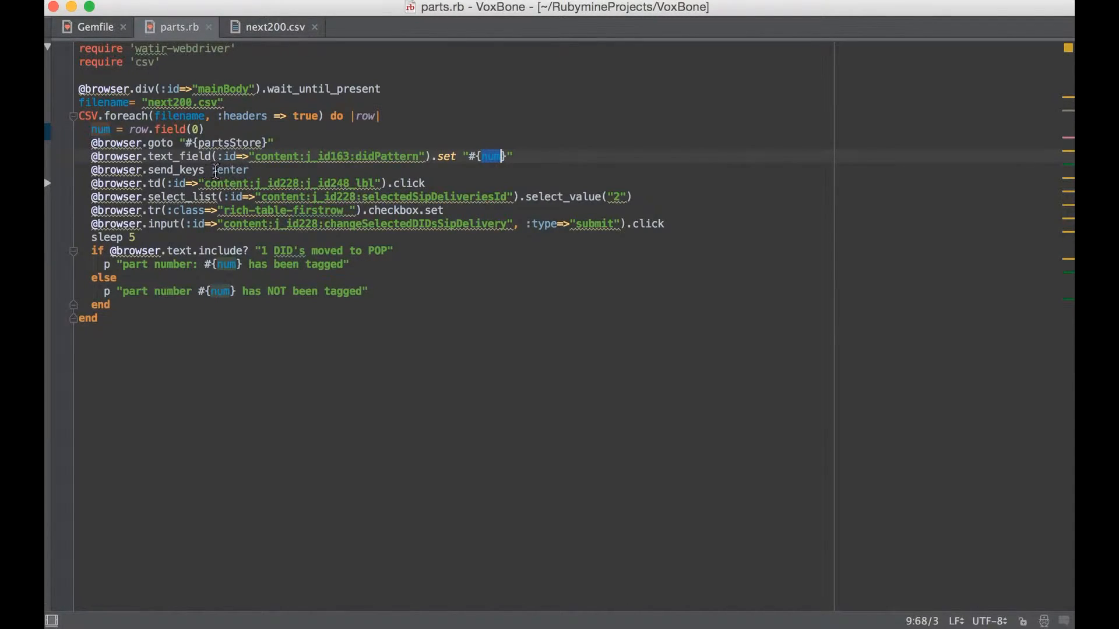
mouse_move(264, 207)
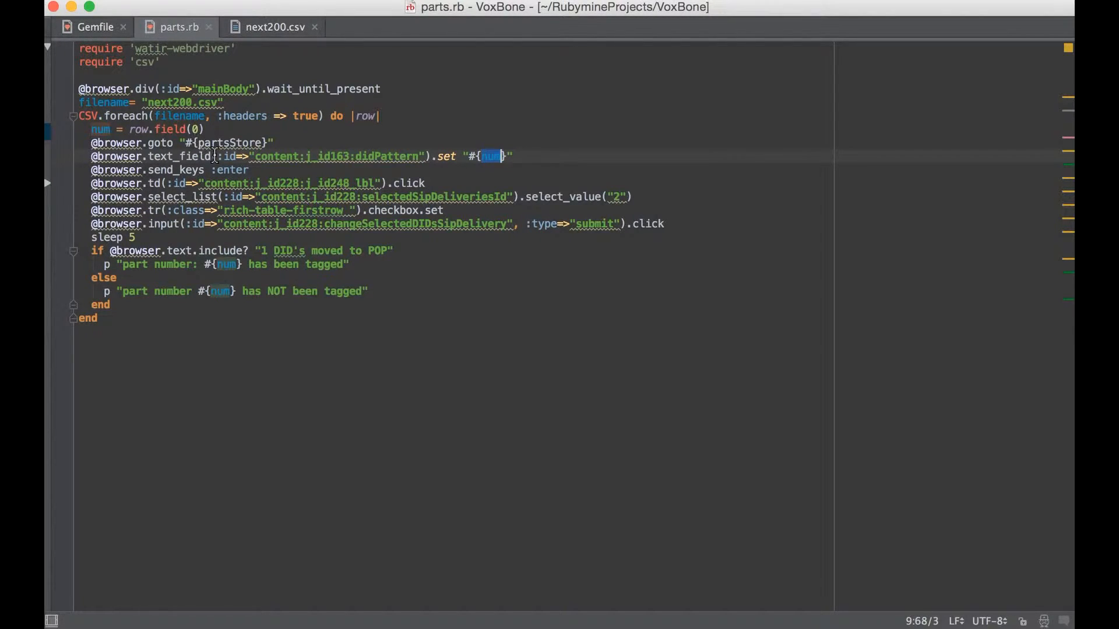
mouse_move(336, 134)
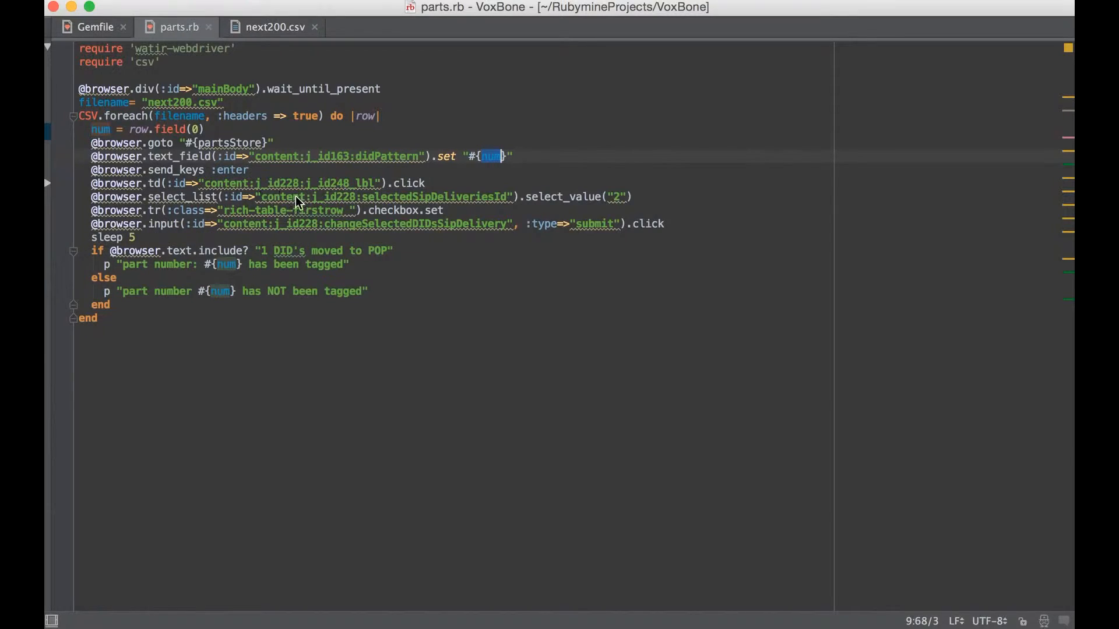
mouse_move(495, 210)
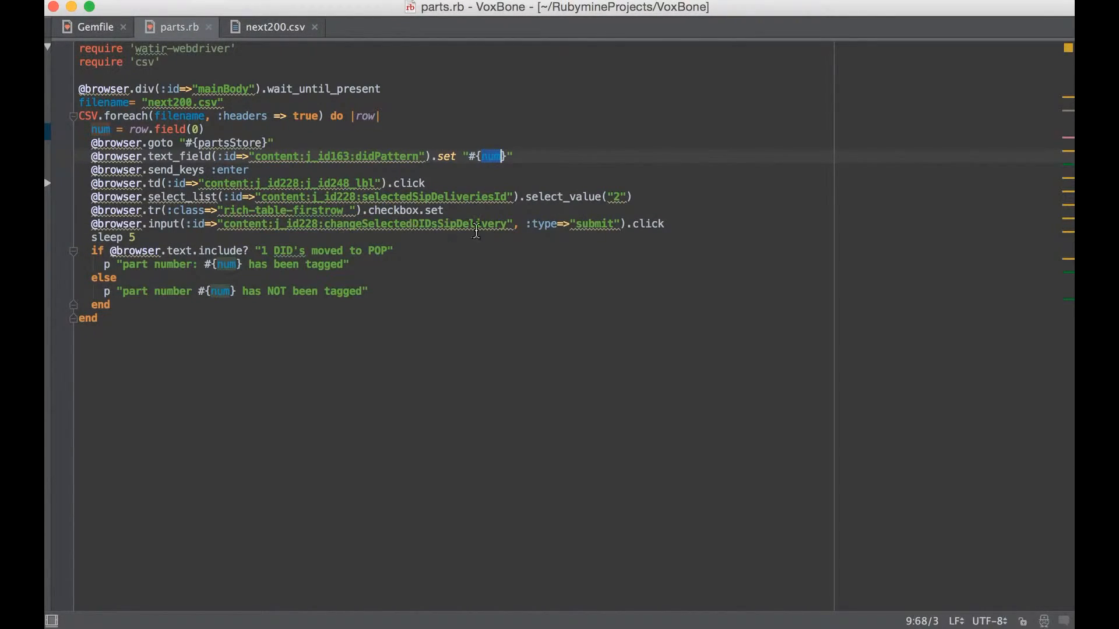
mouse_move(571, 229)
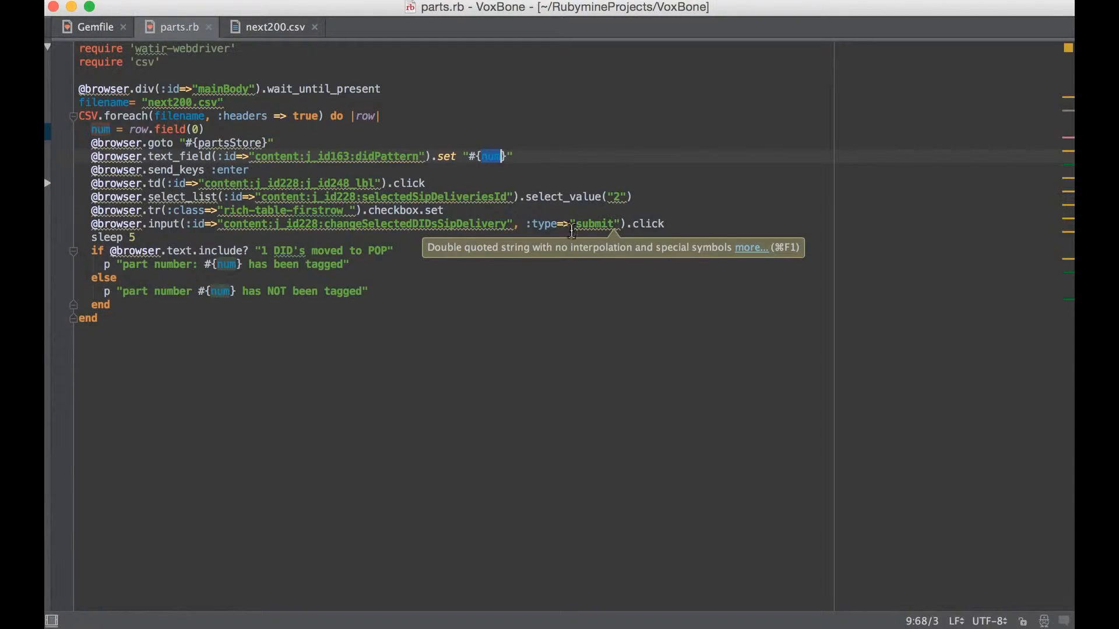
mouse_move(395, 242)
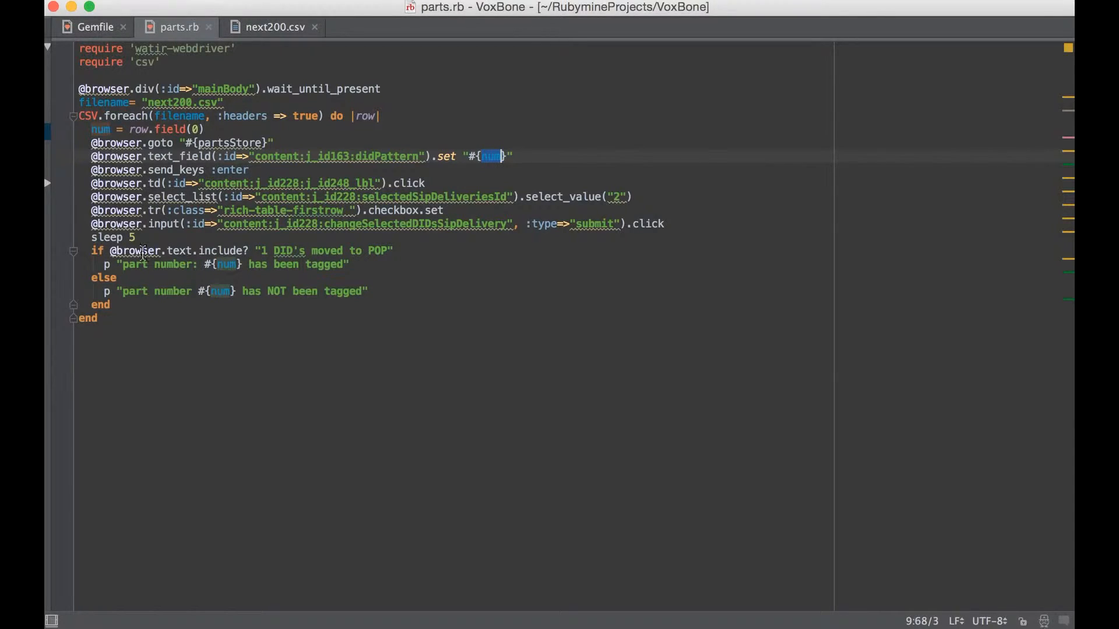
mouse_move(135, 250)
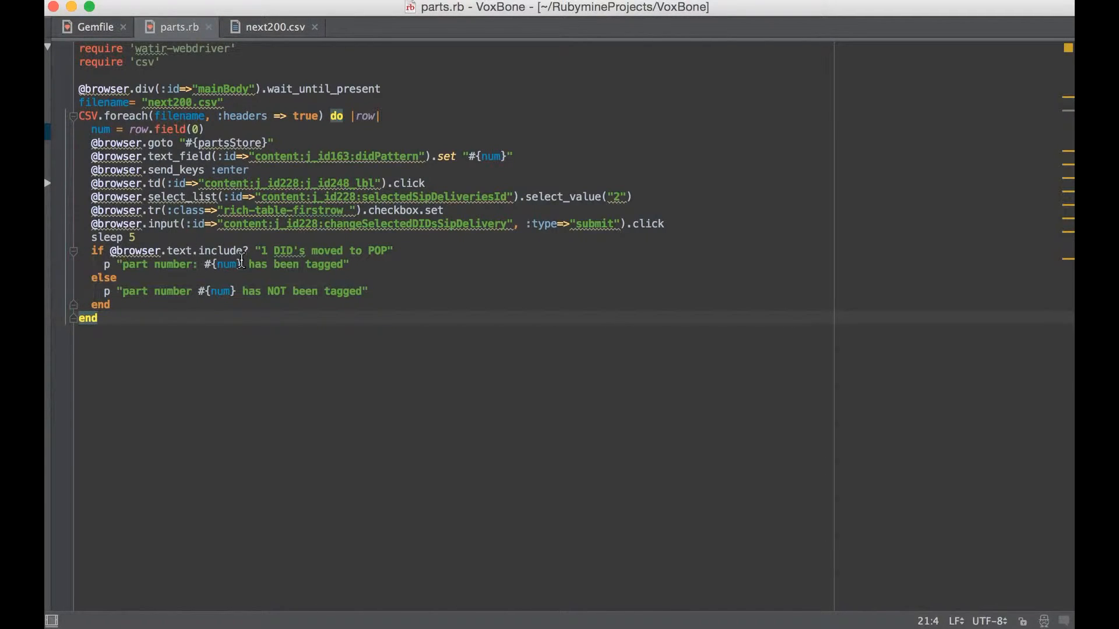
mouse_move(280, 250)
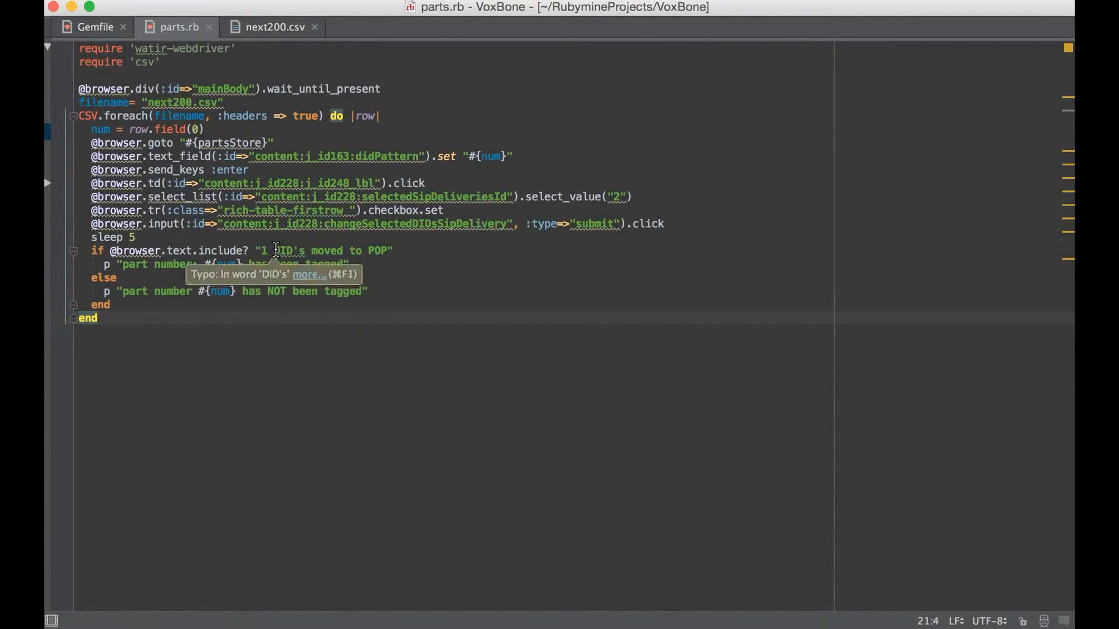
mouse_move(267, 258)
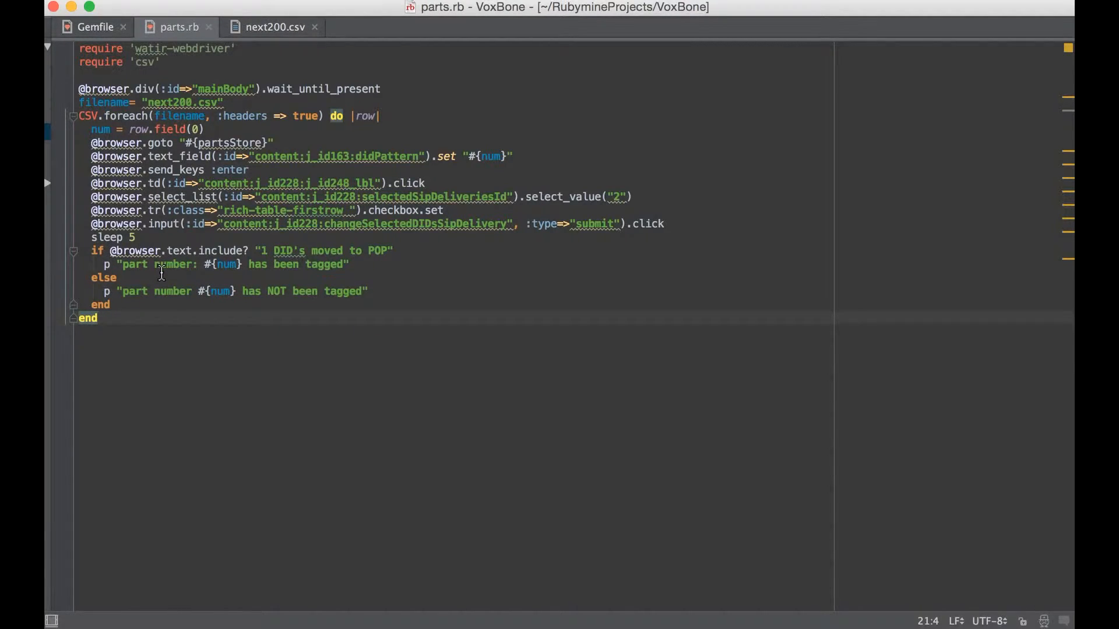
mouse_move(192, 296)
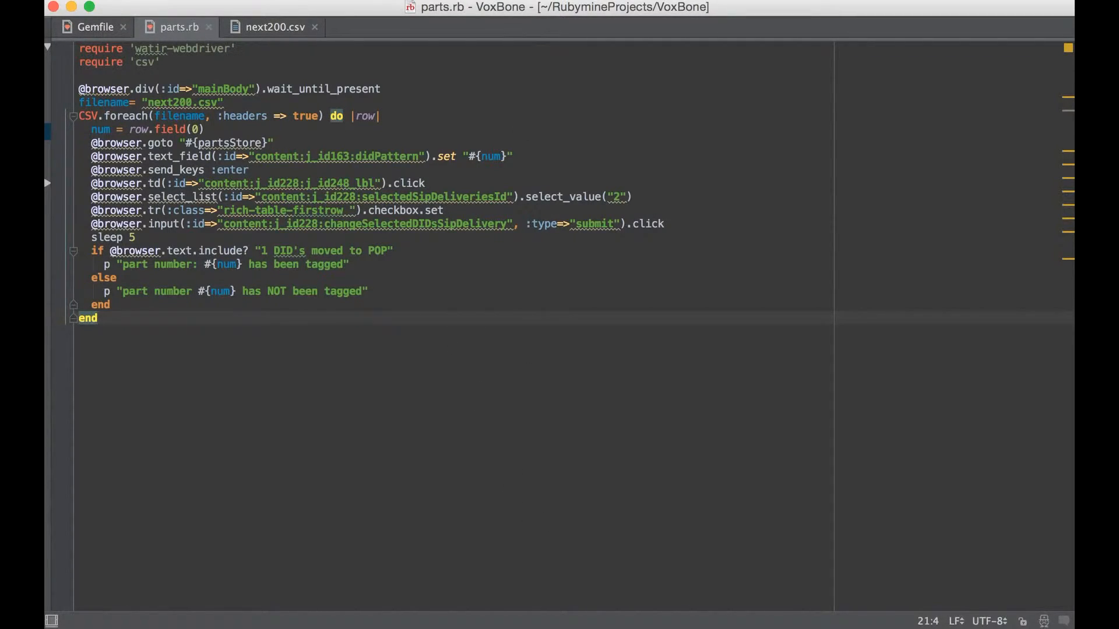
mouse_move(473, 578)
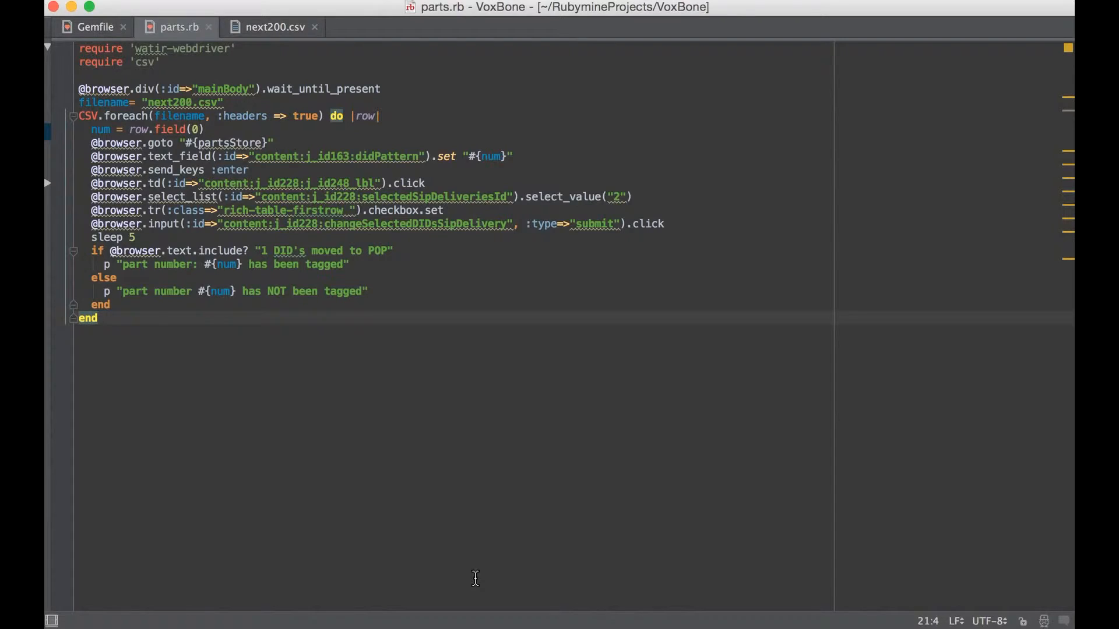
mouse_move(518, 246)
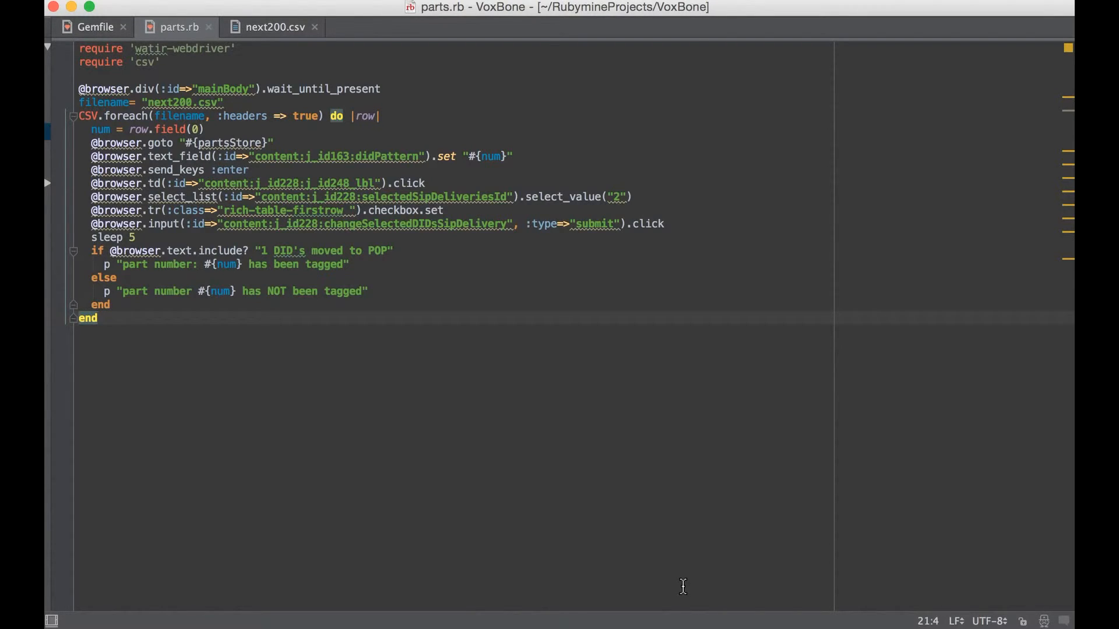
mouse_move(622, 385)
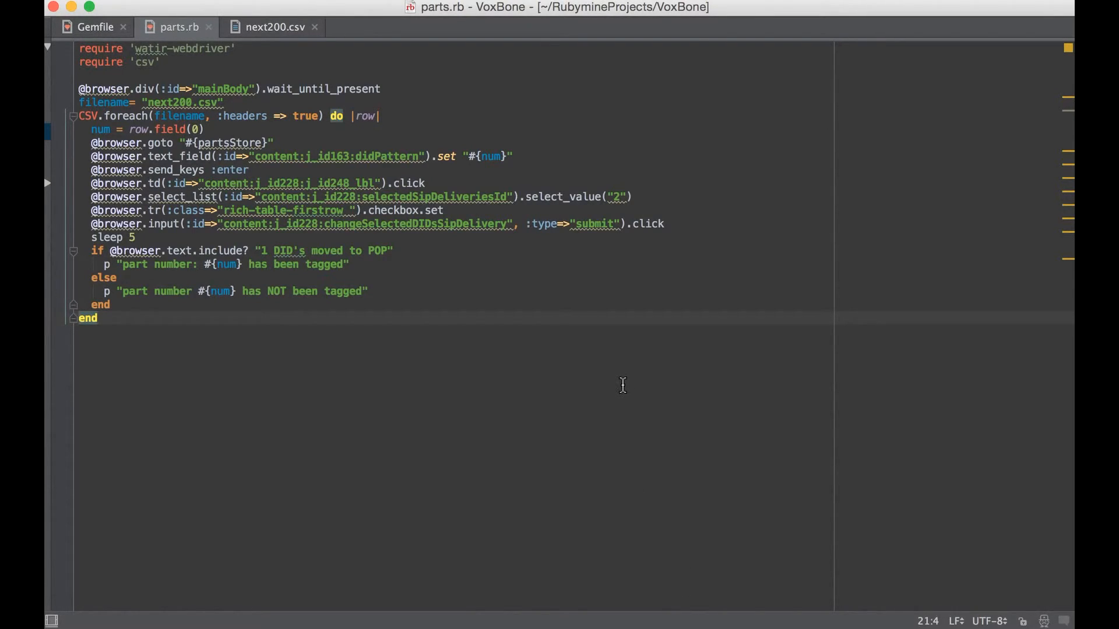
mouse_move(406, 140)
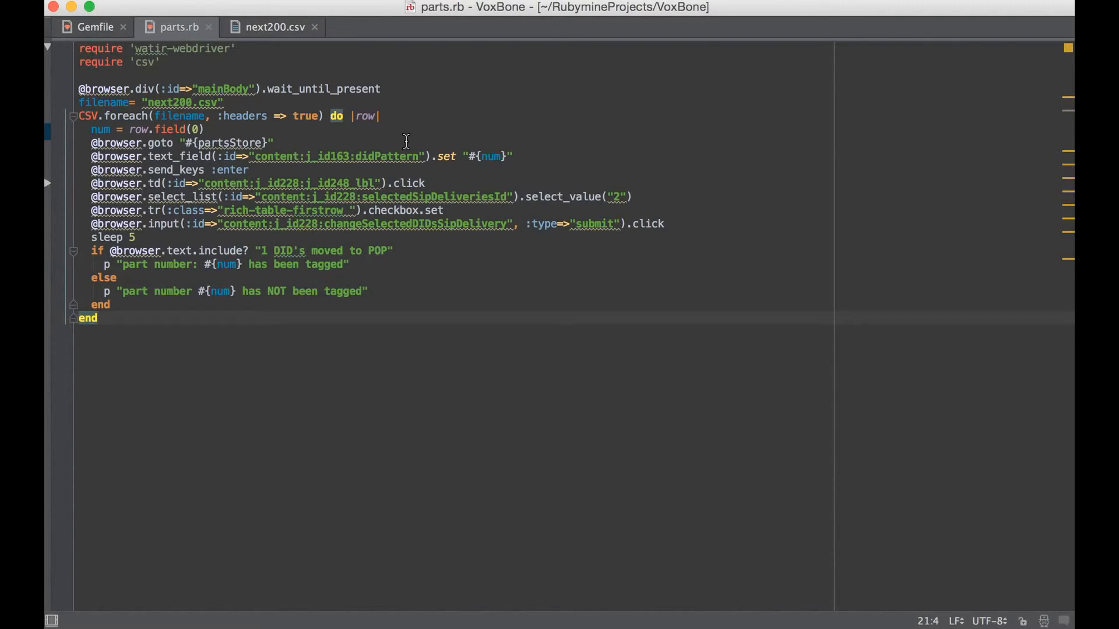